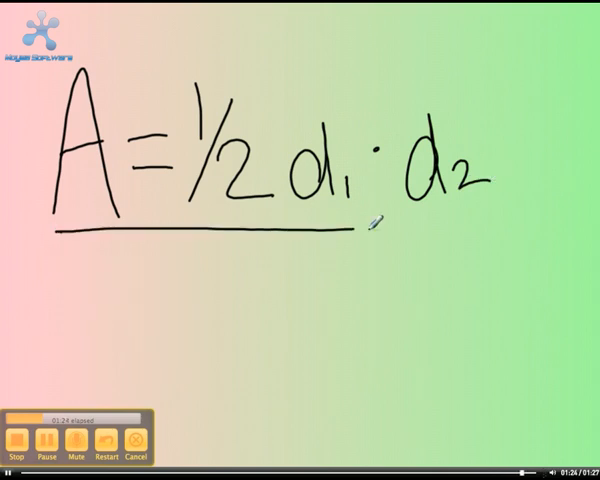
# Step: Draw a pen stroke extending the underline beneath the whole formula A = 1/2 d1 · d2
pyautogui.moveTo(376, 218); pyautogui.dragTo(484, 222)
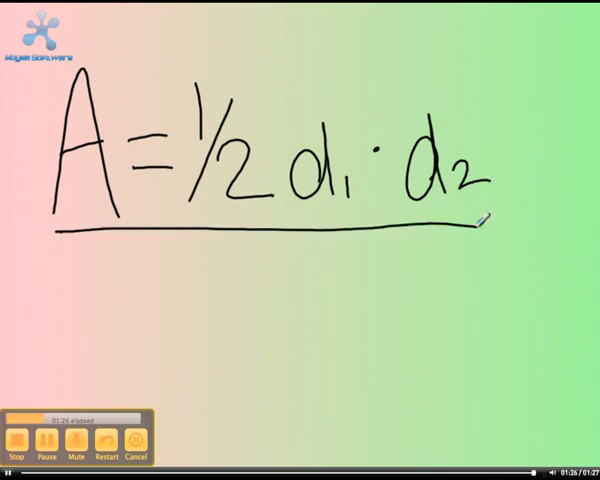